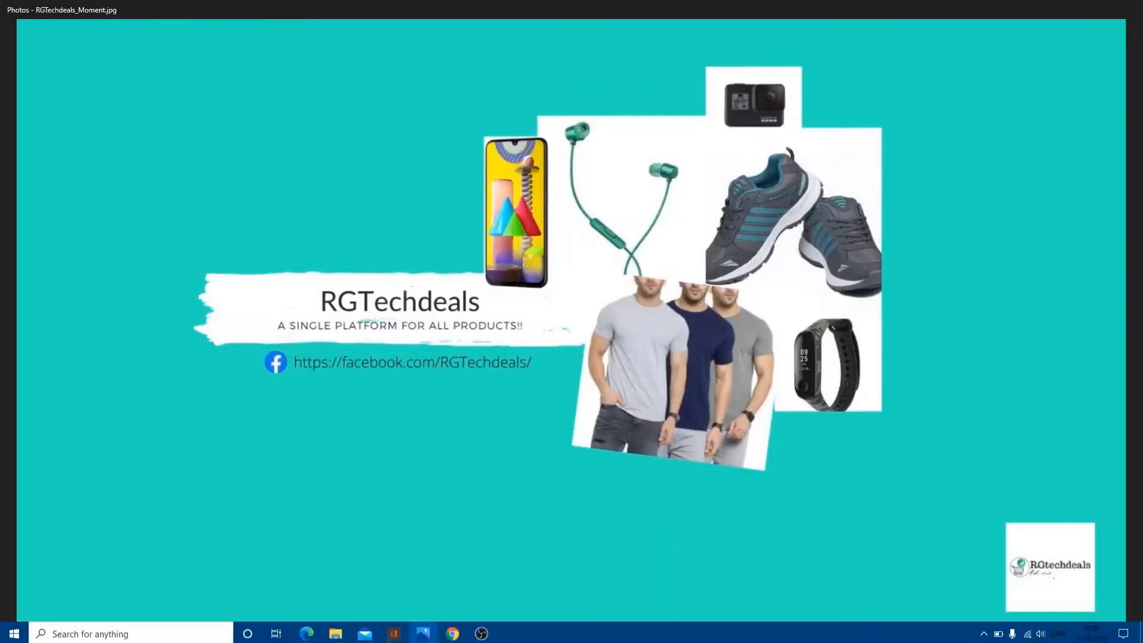
mouse_move(452, 631)
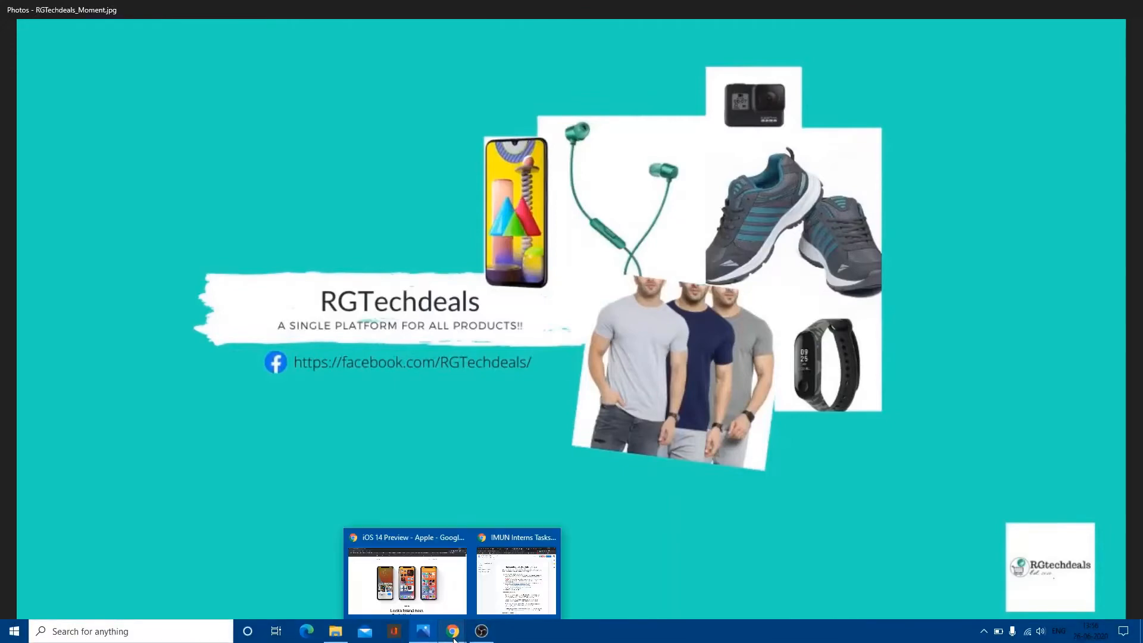
Step: Bring the iOS 14 Preview window forward and scroll down to the Widgets and Smart Stack section
click(406, 579)
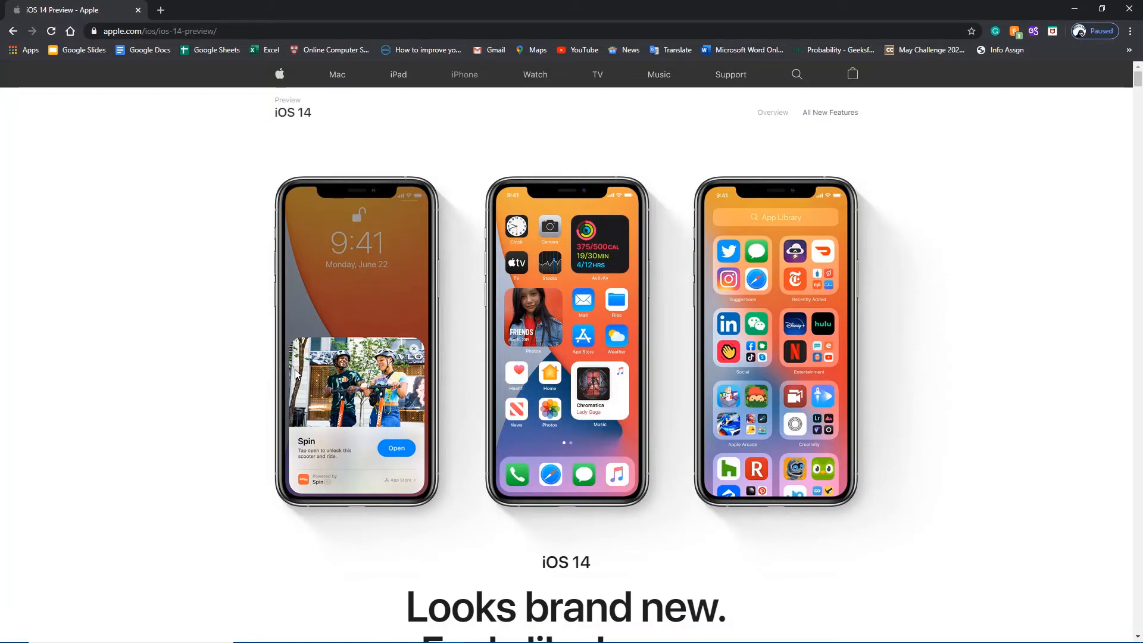
scroll(down, 3)
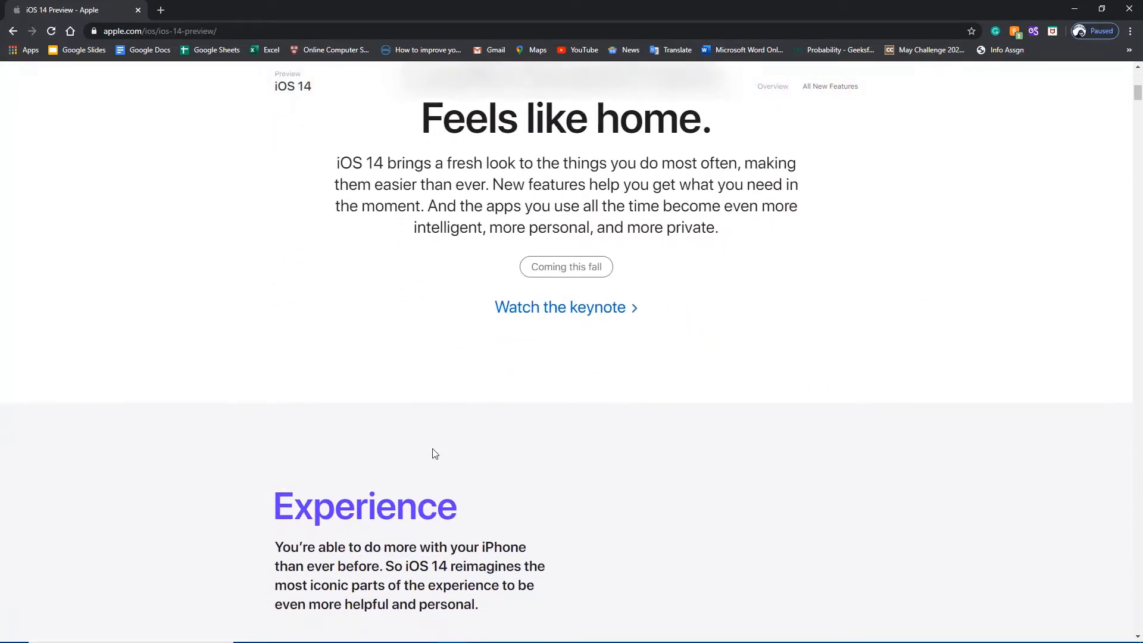
scroll(down, 3)
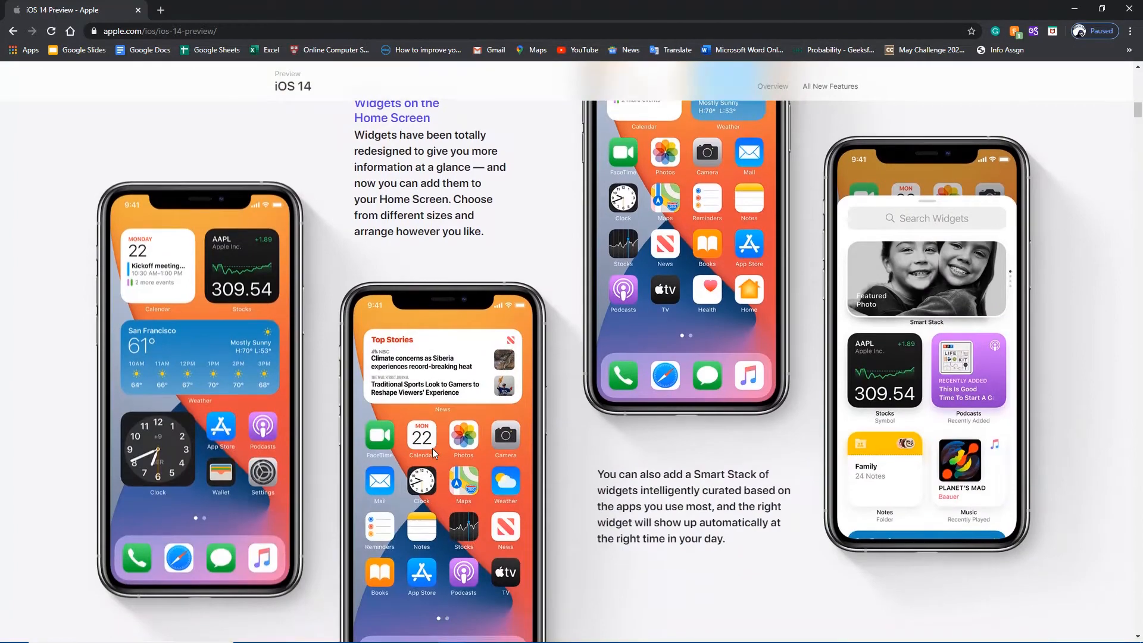
scroll(down, 3)
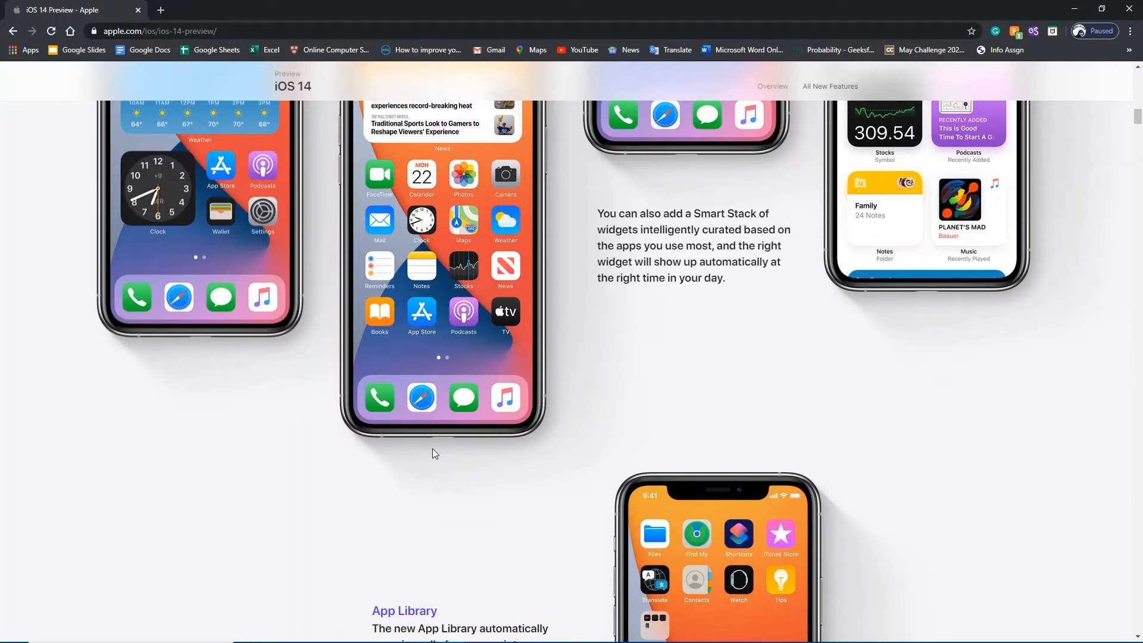
Step: Scroll past App Library, Messages, Translate and Siri to Adaptive Lighting and Face Recognition
scroll(down, 3)
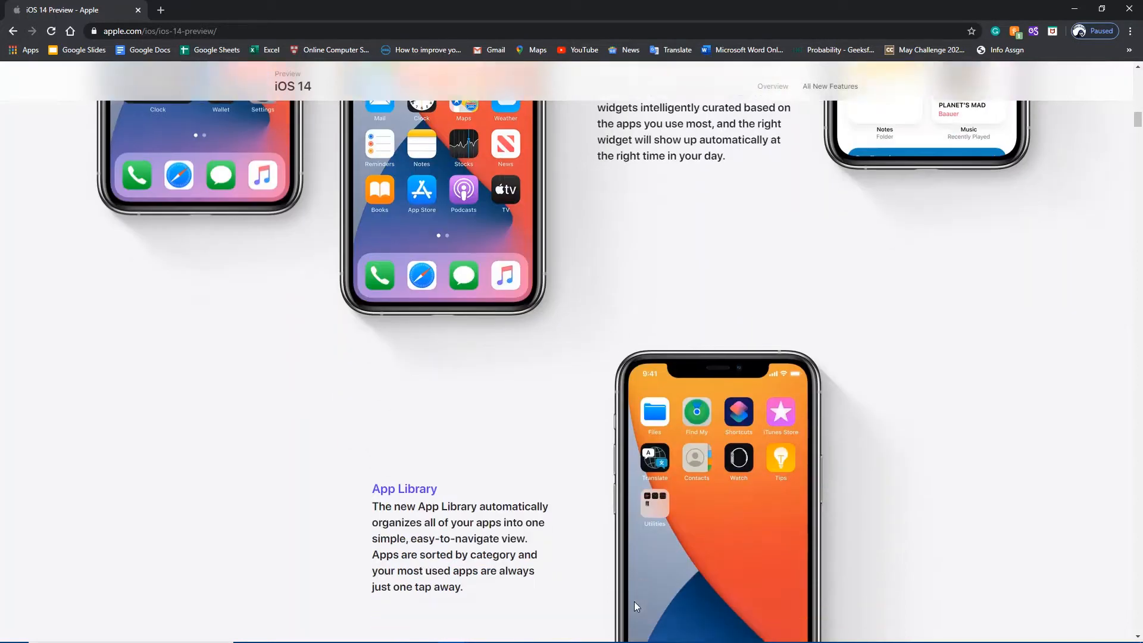
scroll(down, 3)
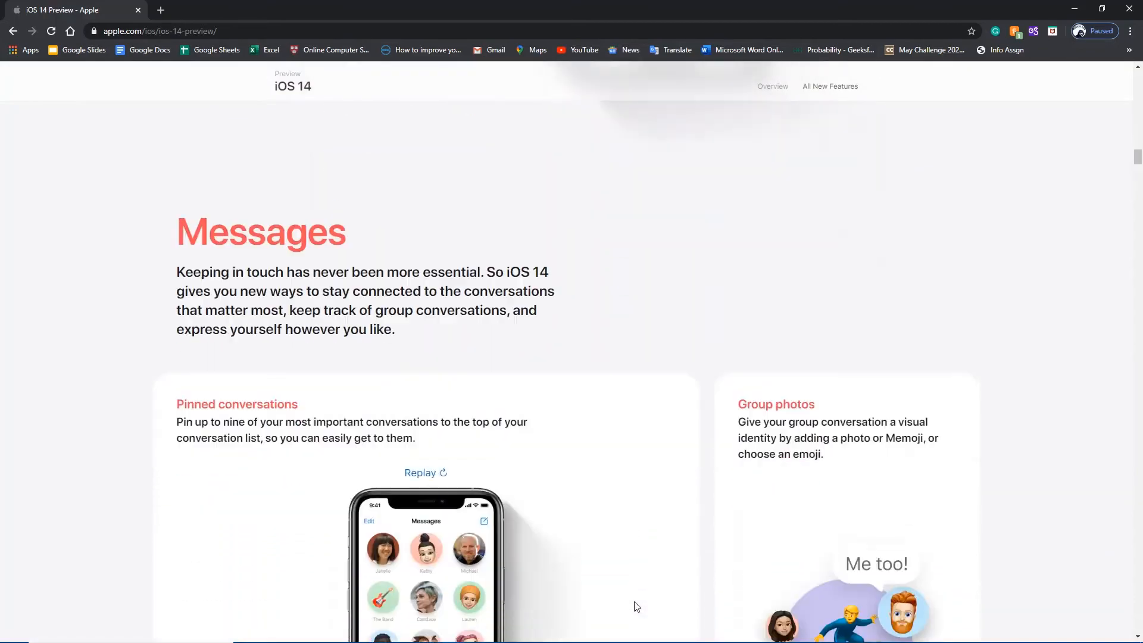
scroll(down, 3)
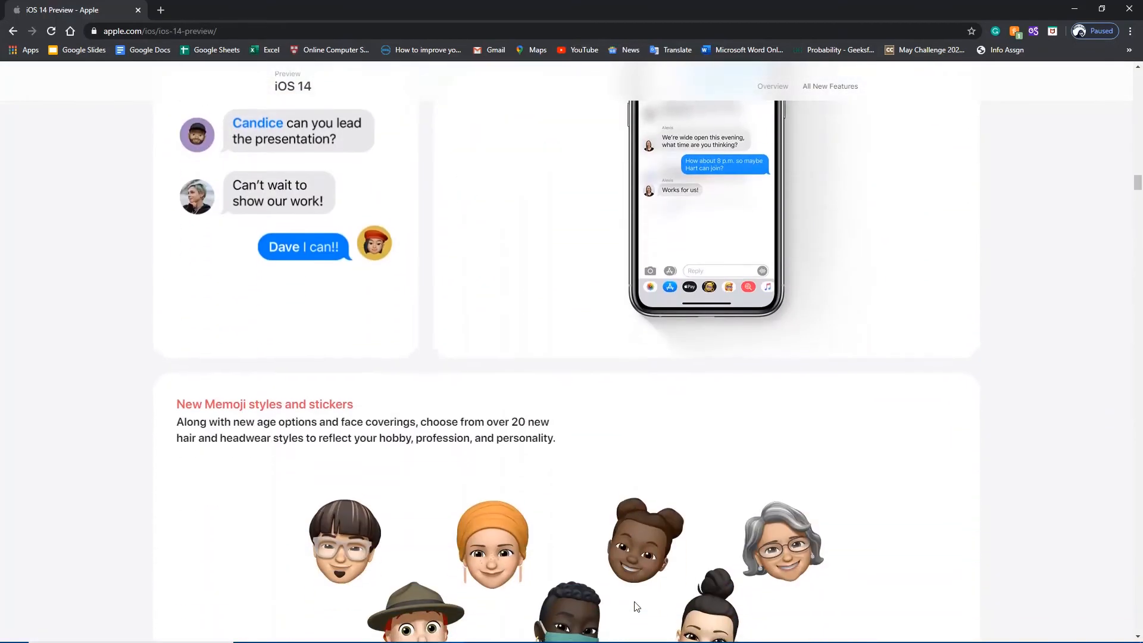
scroll(down, 3)
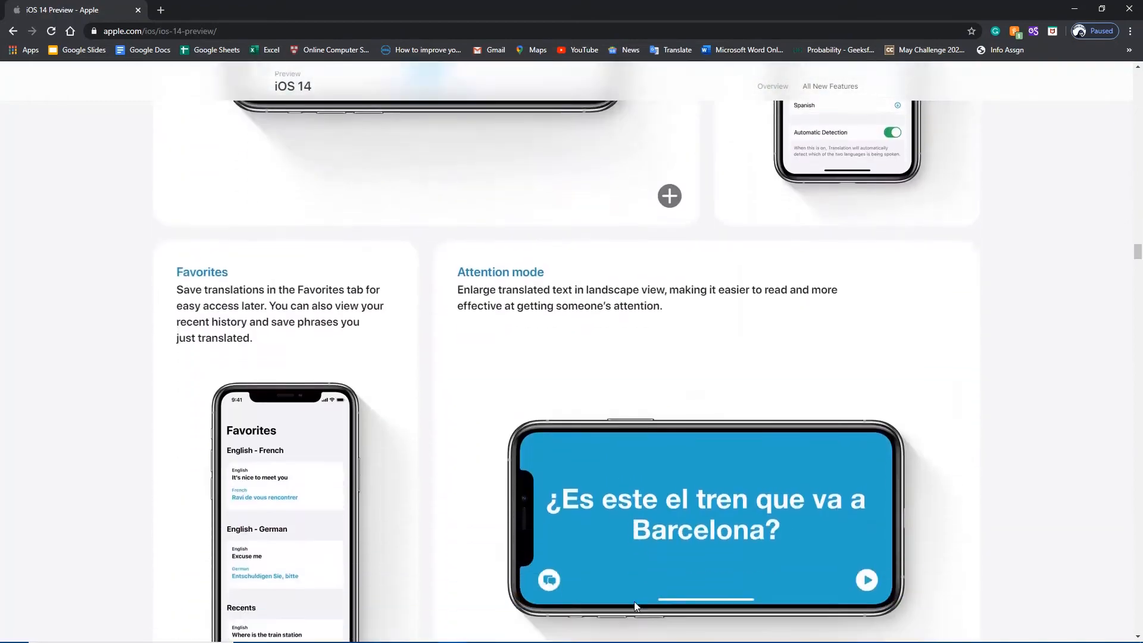
scroll(down, 3)
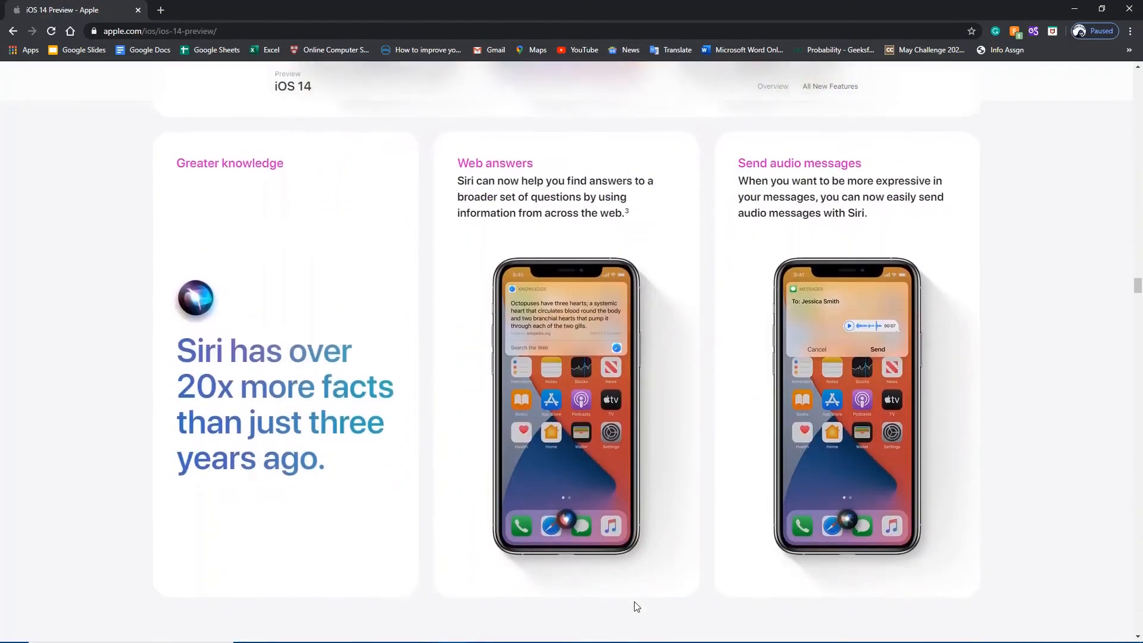
scroll(down, 3)
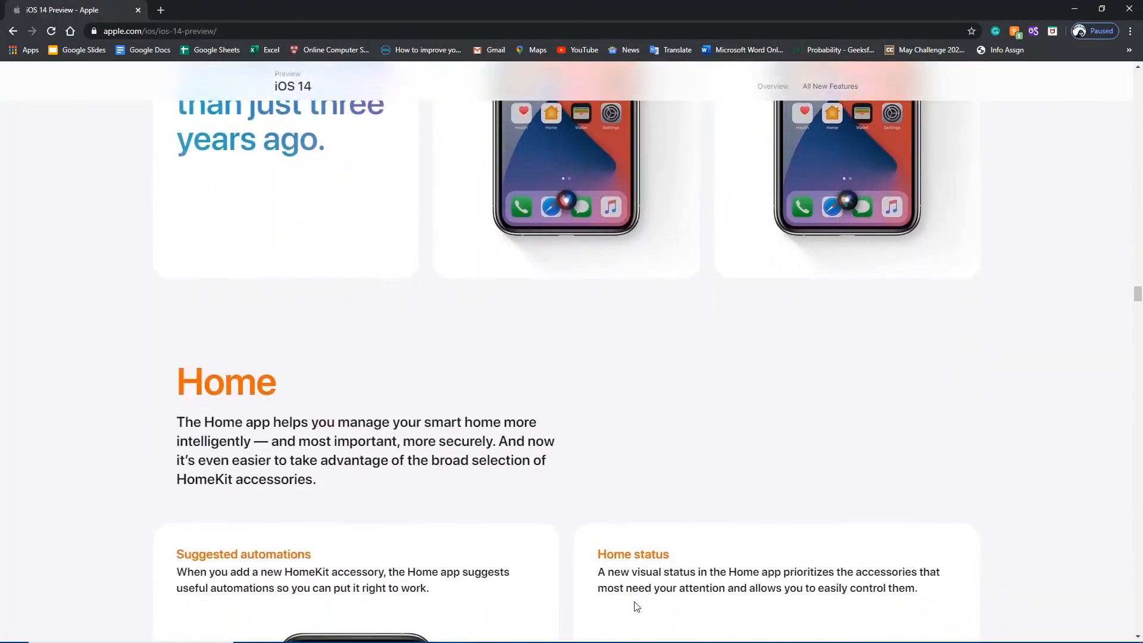
scroll(up, 3)
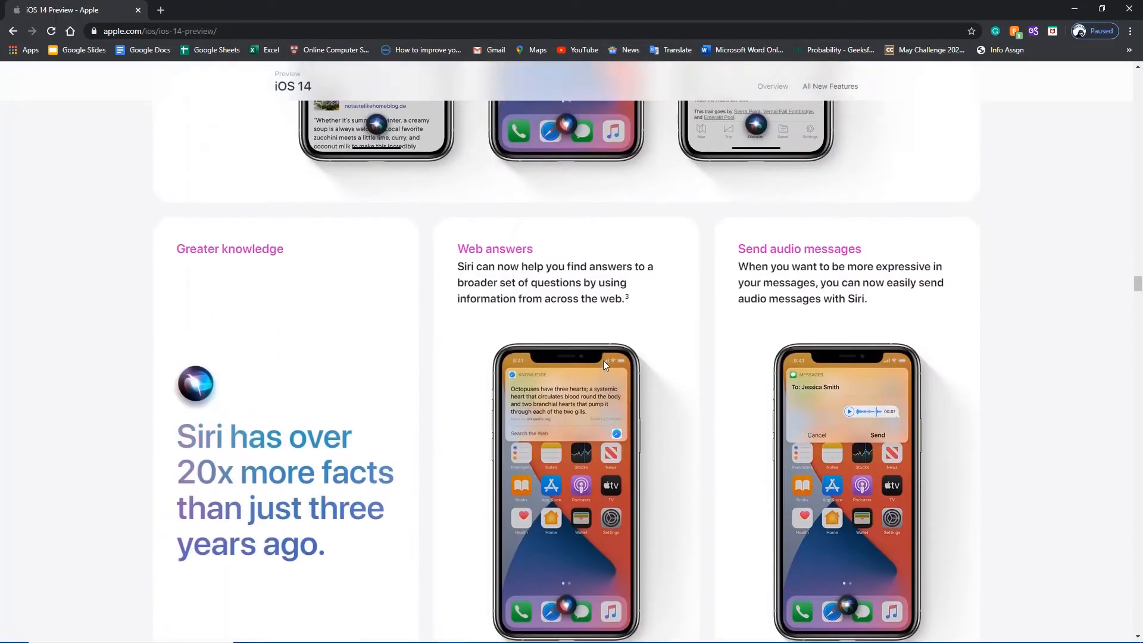
scroll(down, 3)
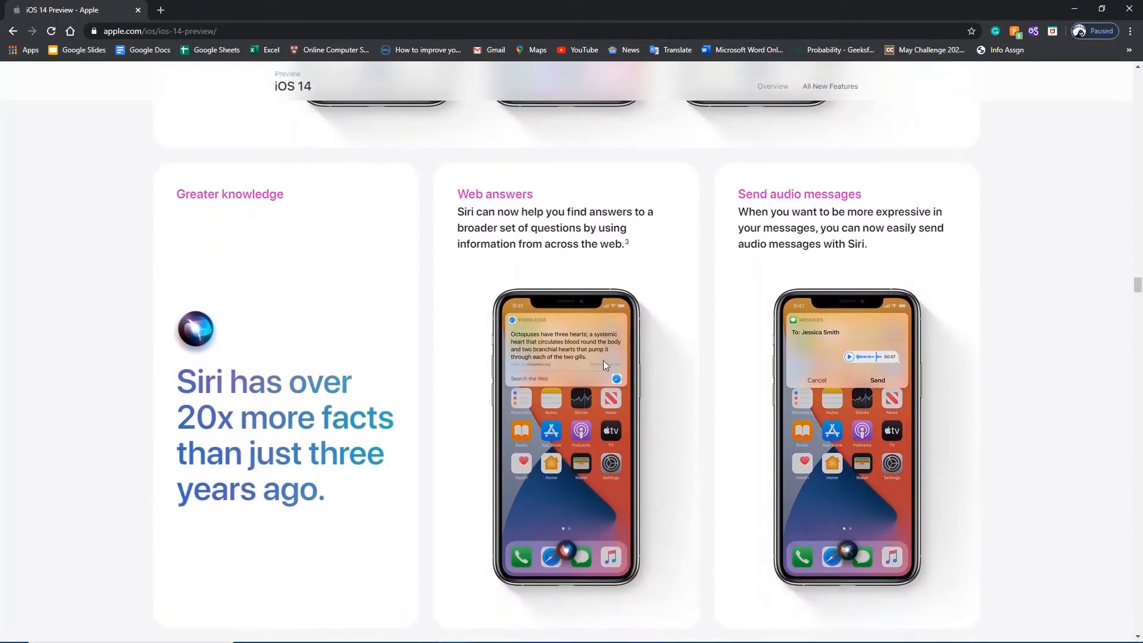
scroll(down, 3)
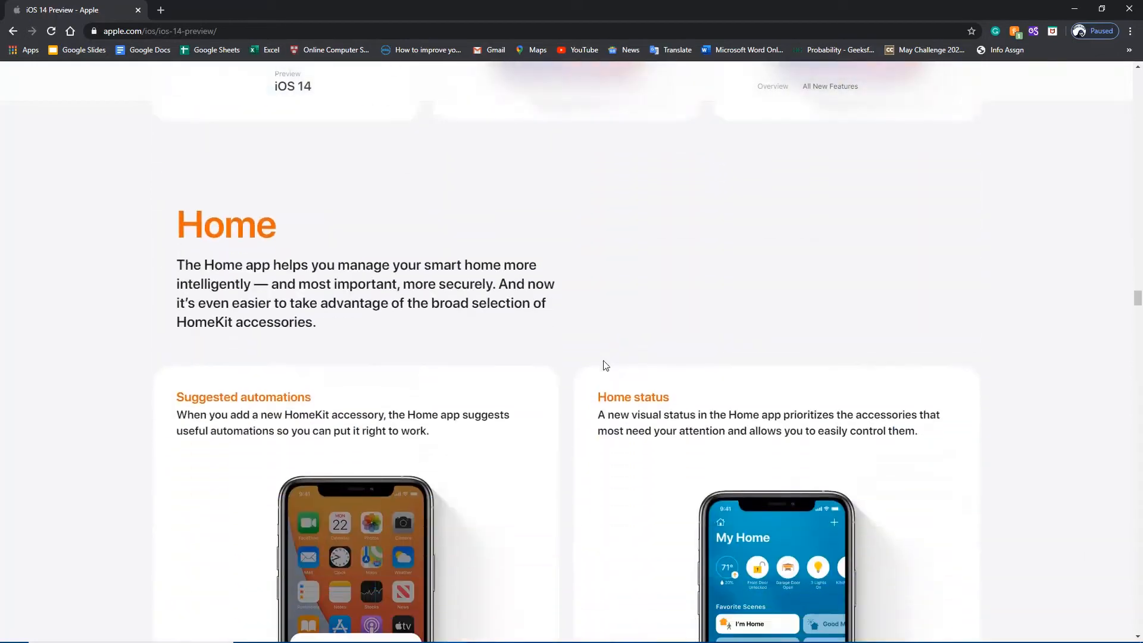
scroll(down, 3)
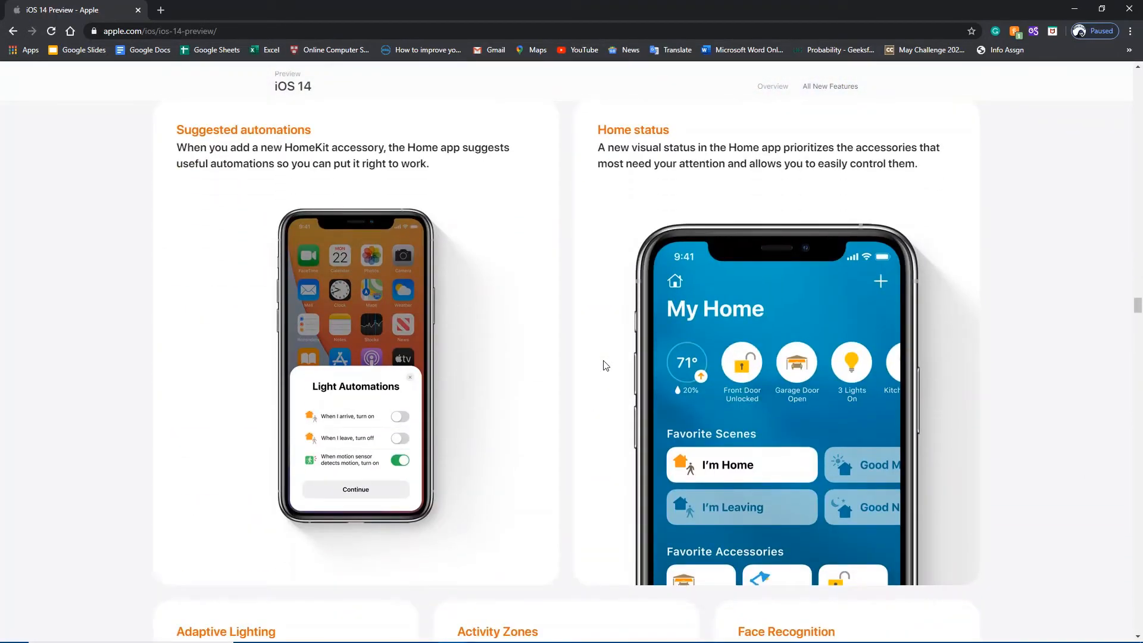
scroll(down, 3)
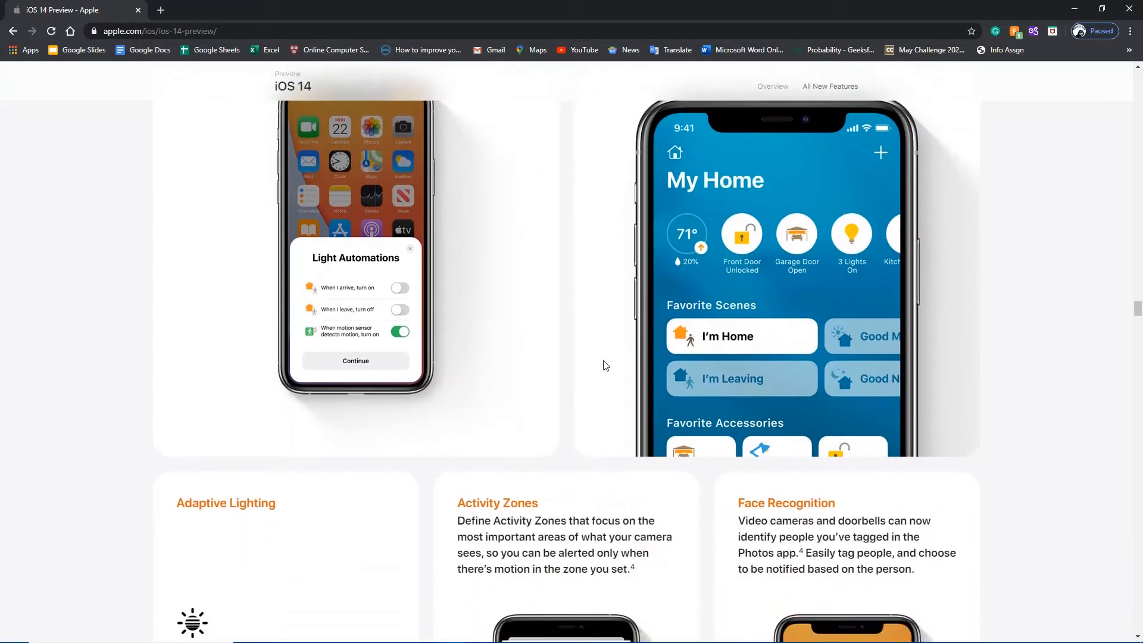
scroll(down, 3)
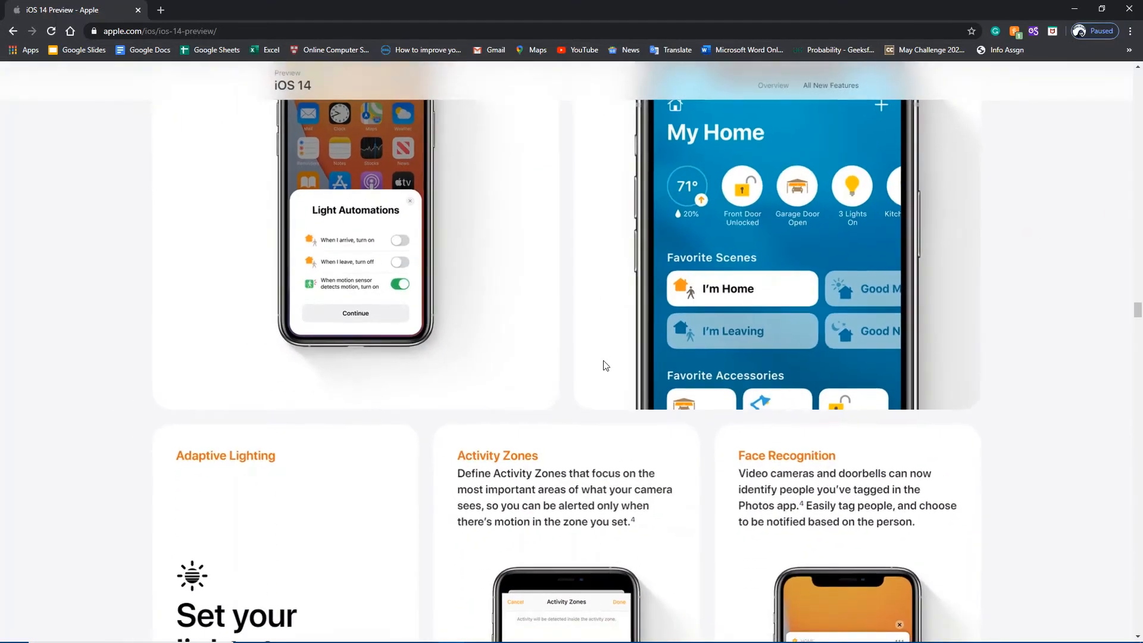
Step: Scroll through the Home cards to the Safari introduction, passing Car keys and AirPods
scroll(down, 3)
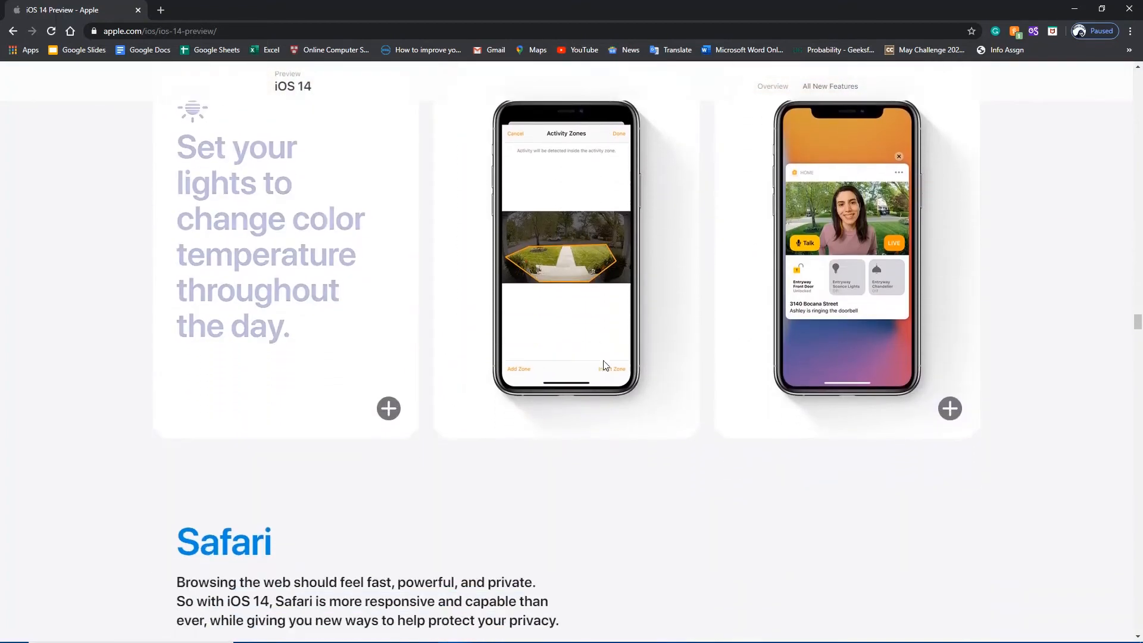
scroll(down, 3)
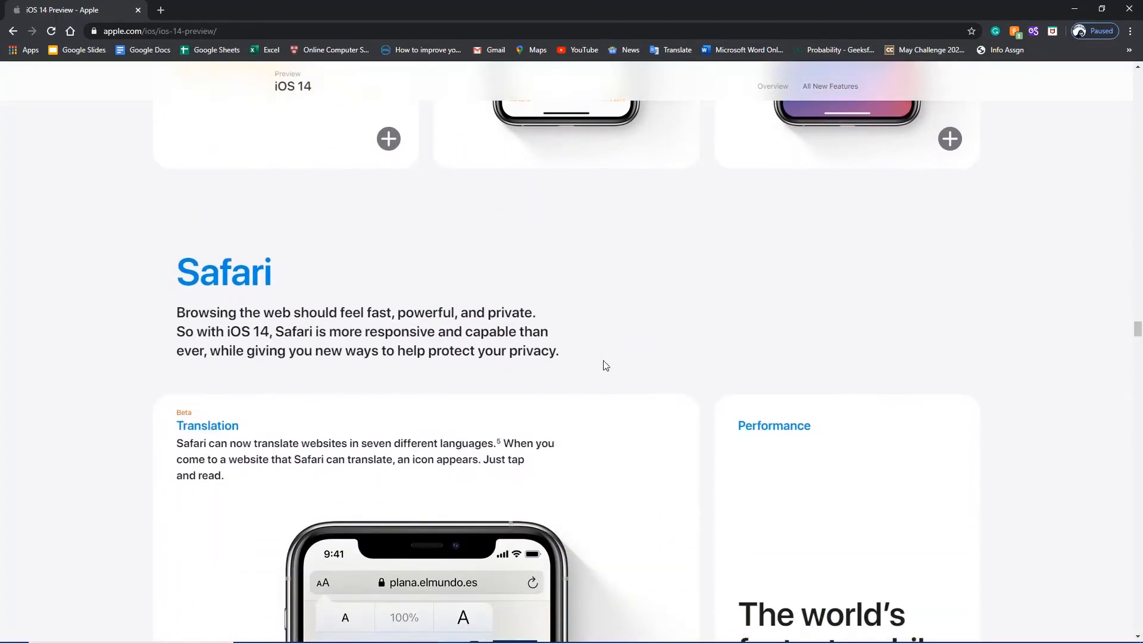
scroll(down, 3)
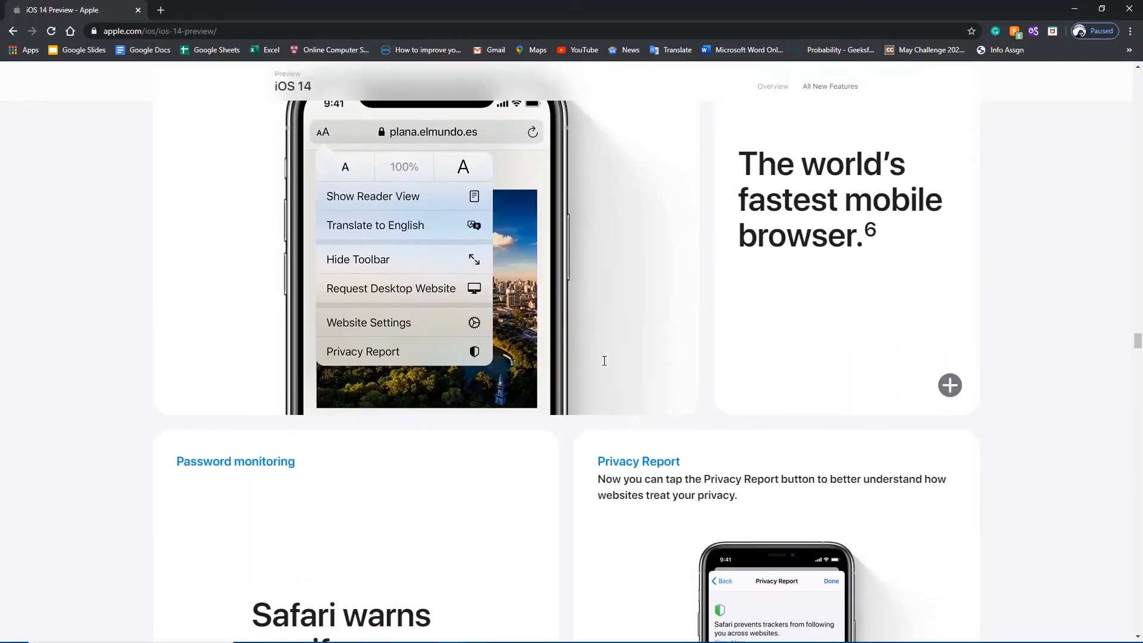
scroll(down, 3)
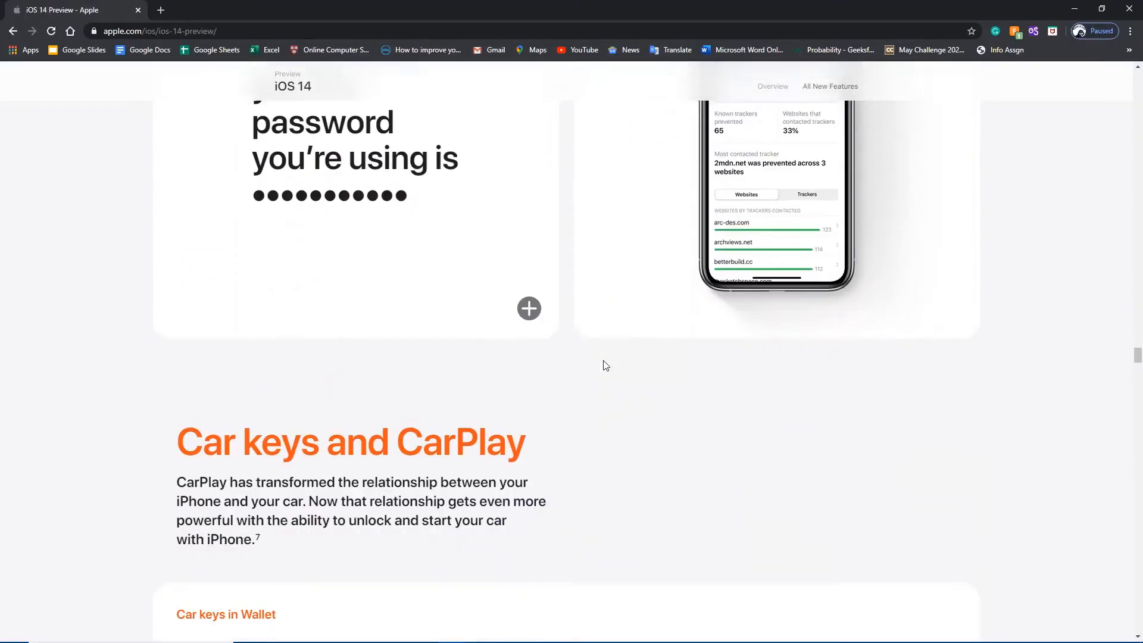
scroll(down, 3)
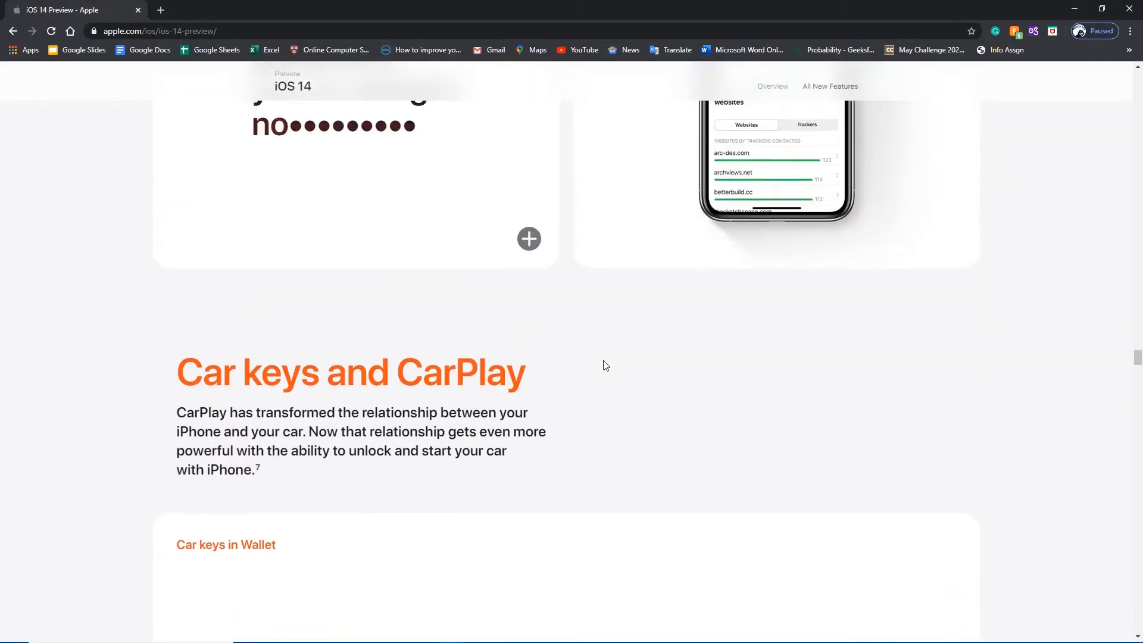
scroll(down, 3)
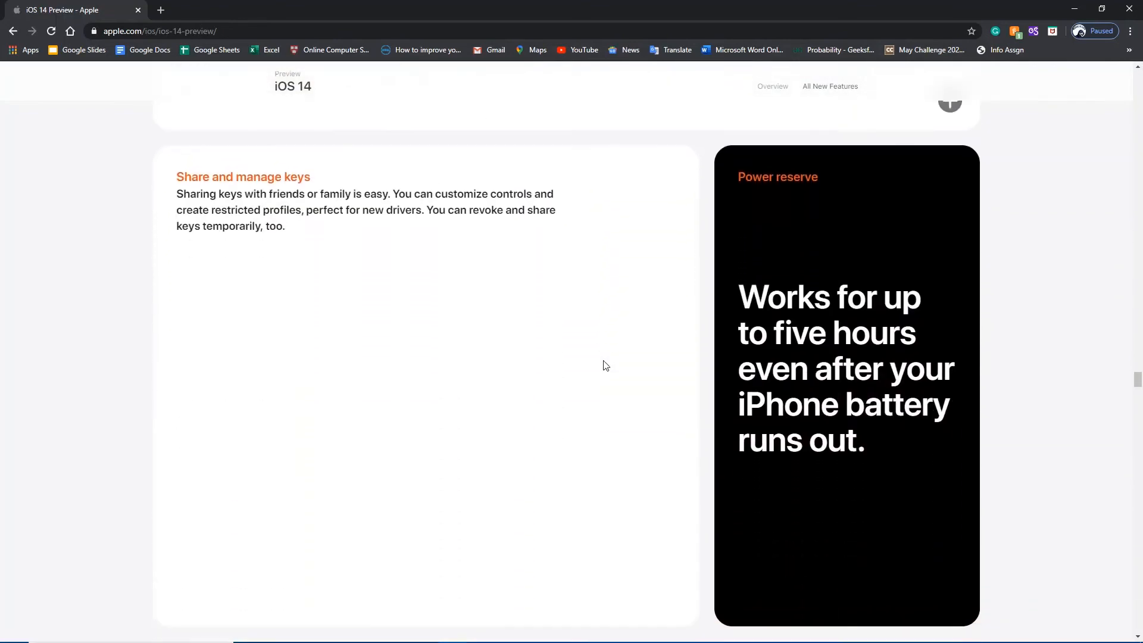
scroll(down, 3)
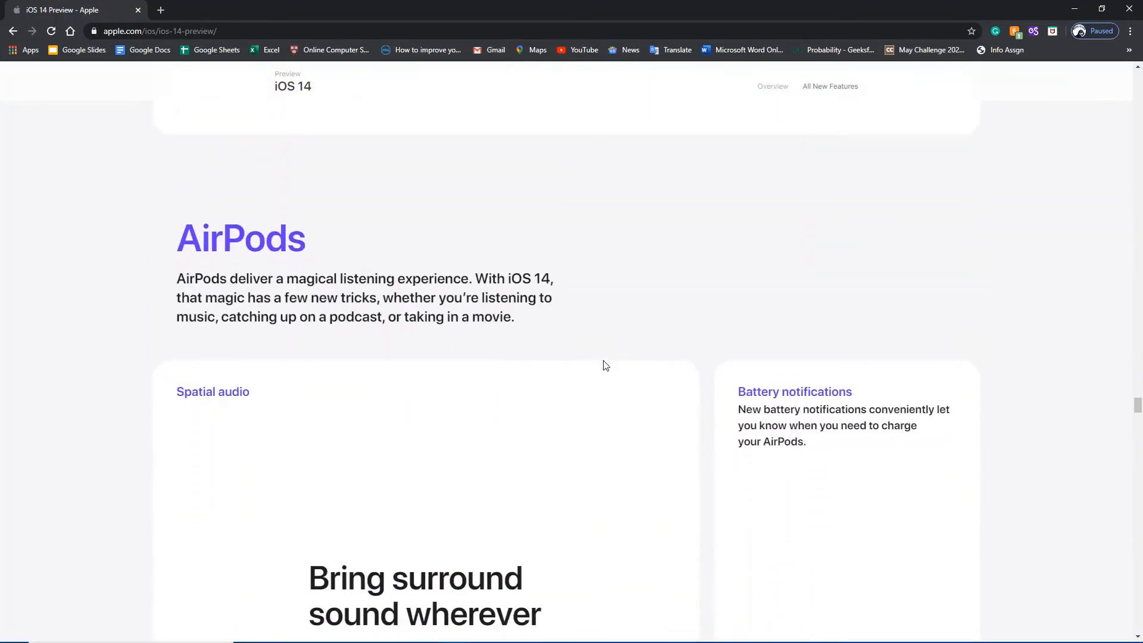
scroll(down, 3)
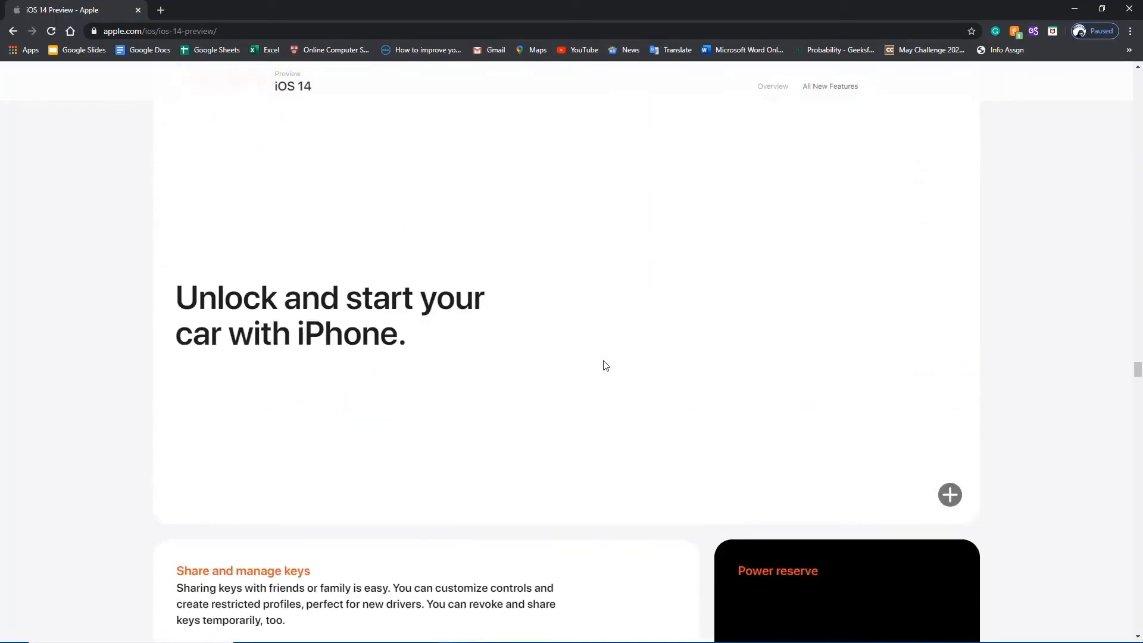
scroll(down, 3)
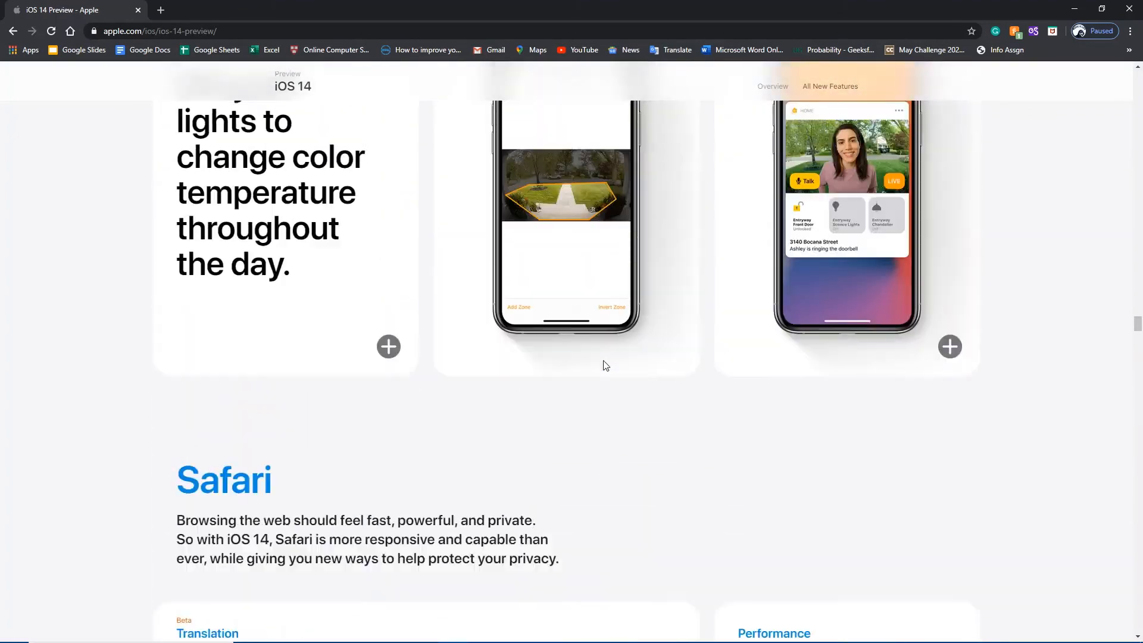
Step: Scroll past the Siri cards and Translate to the Maps cycling directions card
scroll(up, 3)
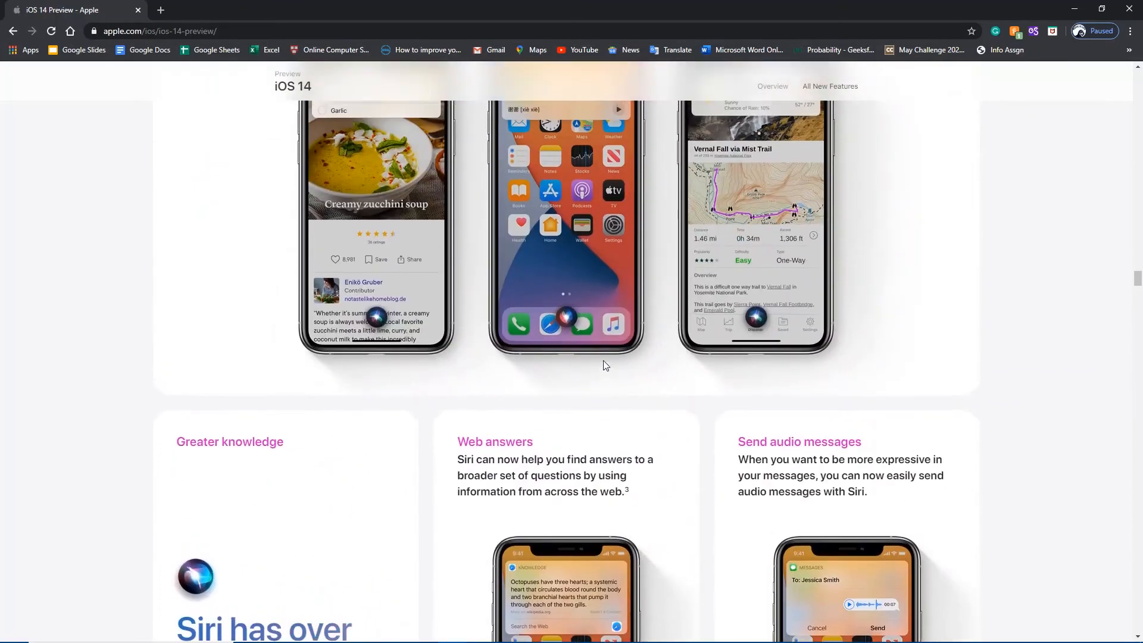
scroll(down, 3)
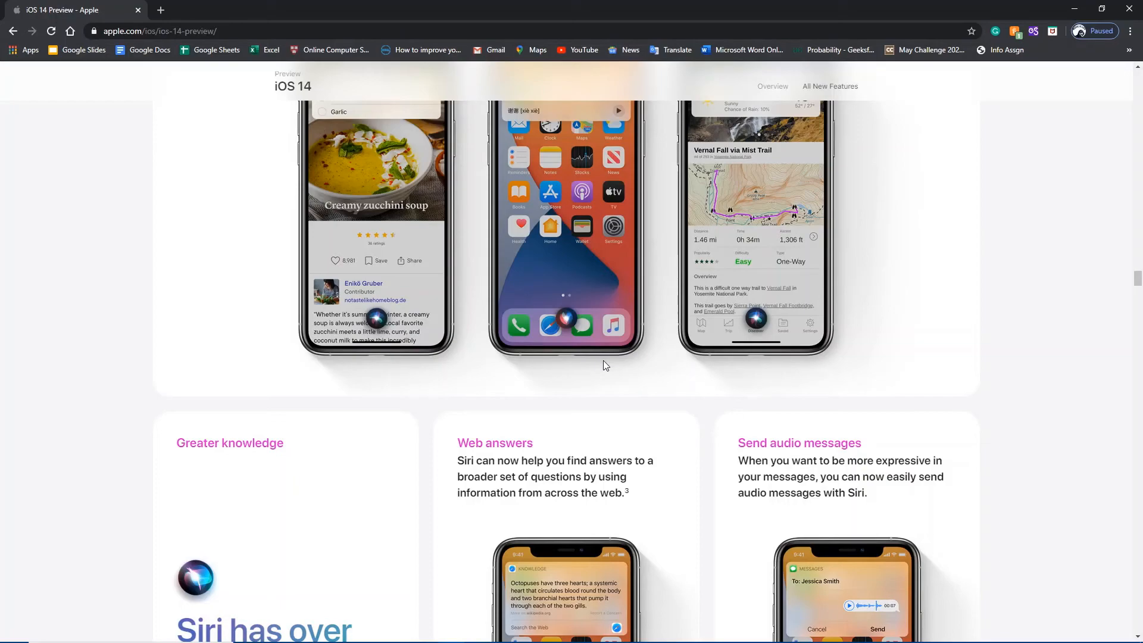
scroll(down, 3)
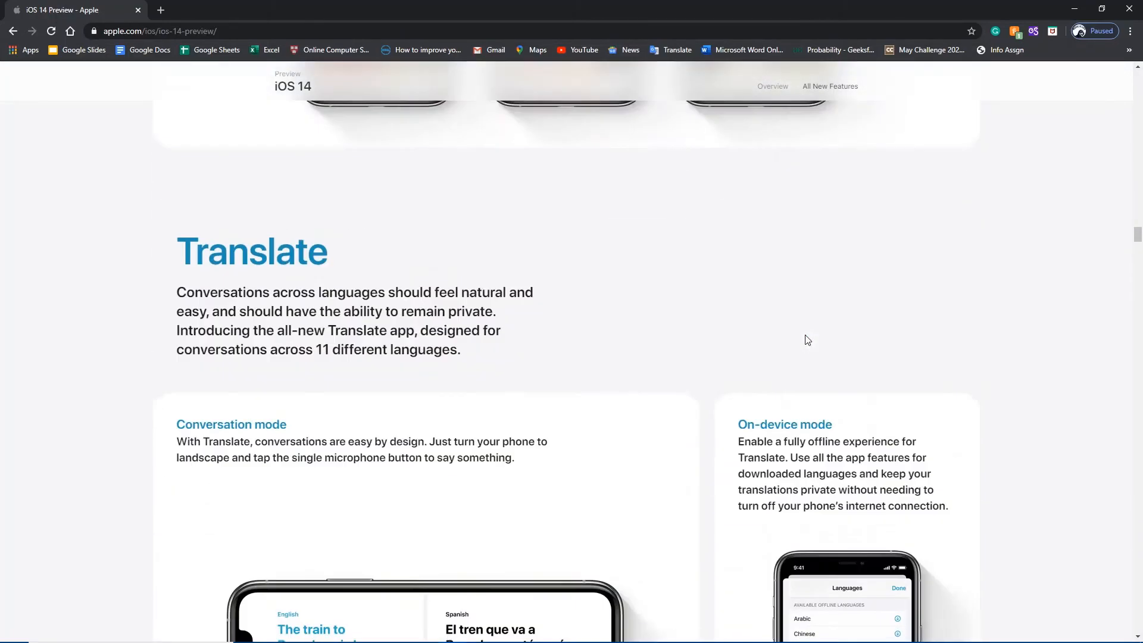
scroll(down, 3)
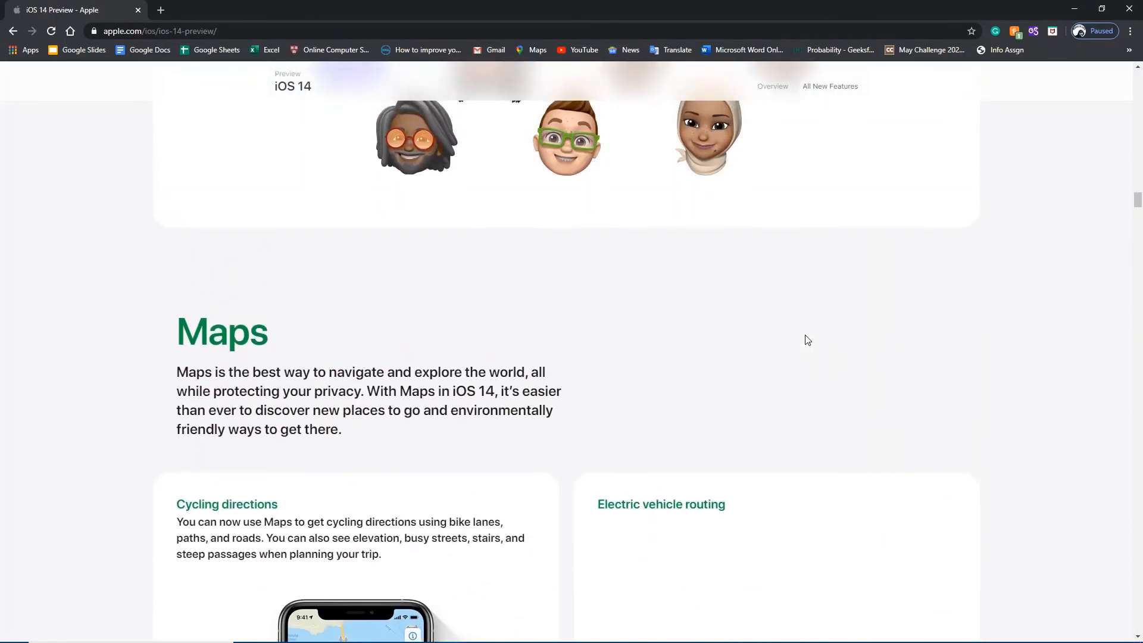